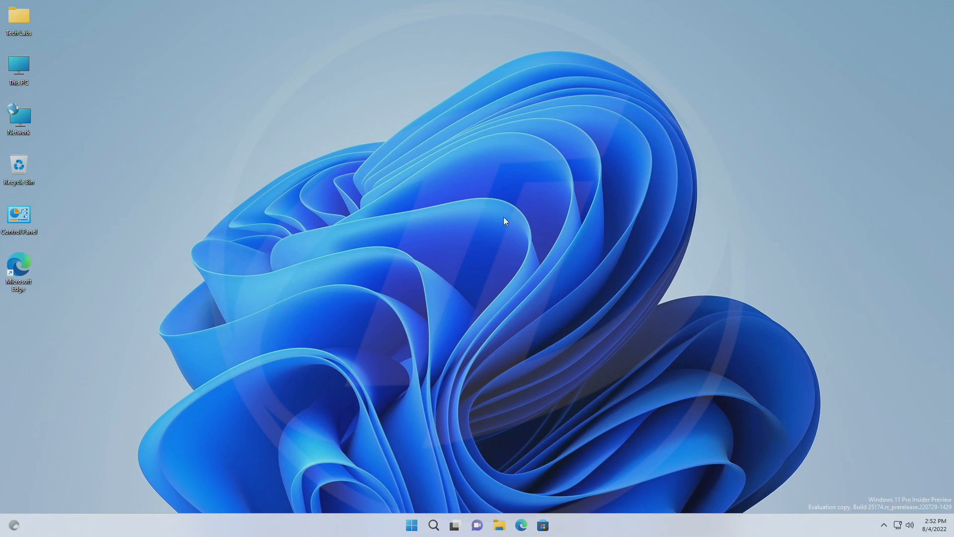
mouse_move(460, 184)
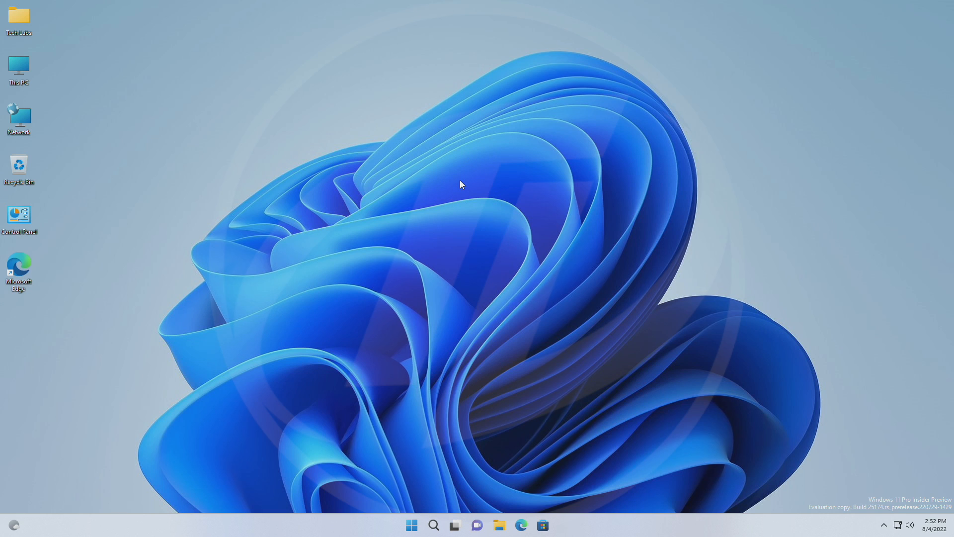
mouse_move(487, 227)
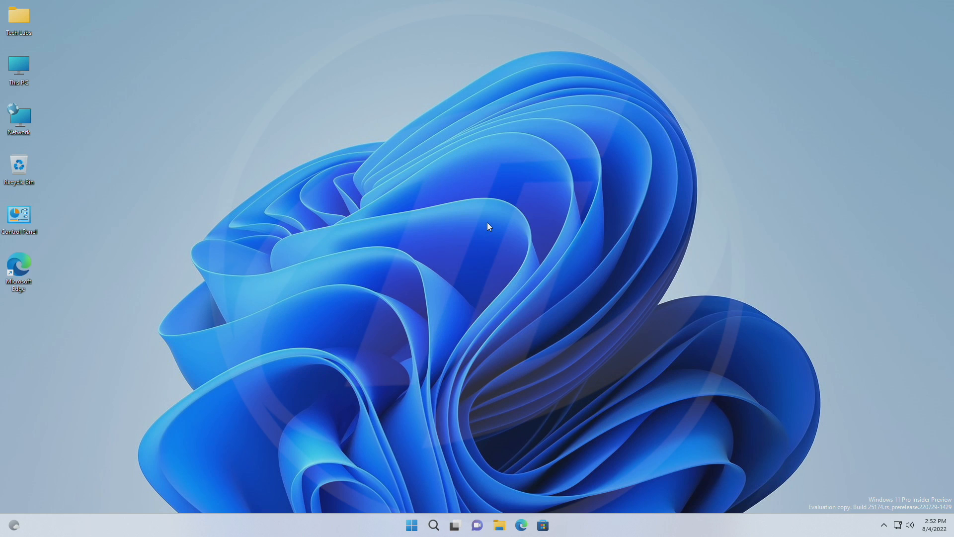
mouse_move(939, 533)
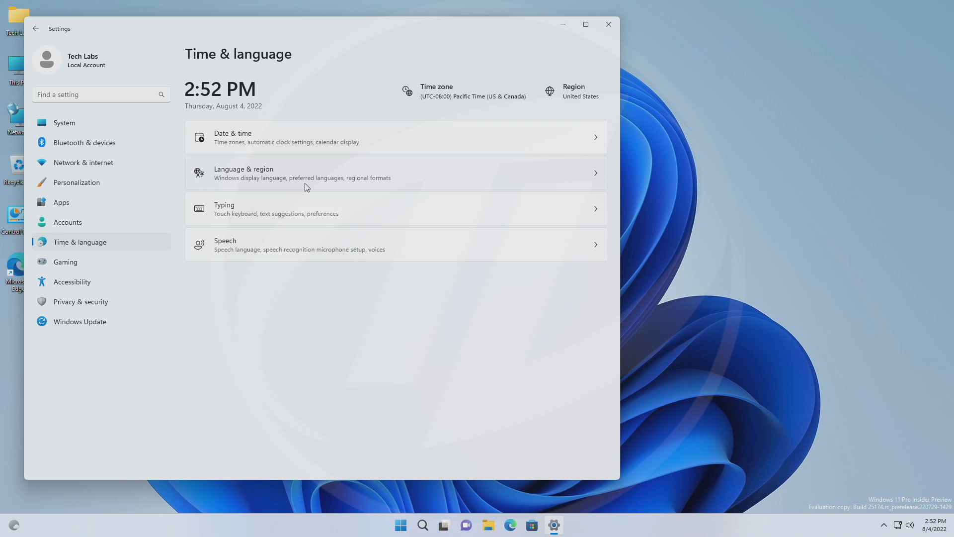
Step: Go to Language & region to reach the Region formats dialog for English (United States)
click(396, 173)
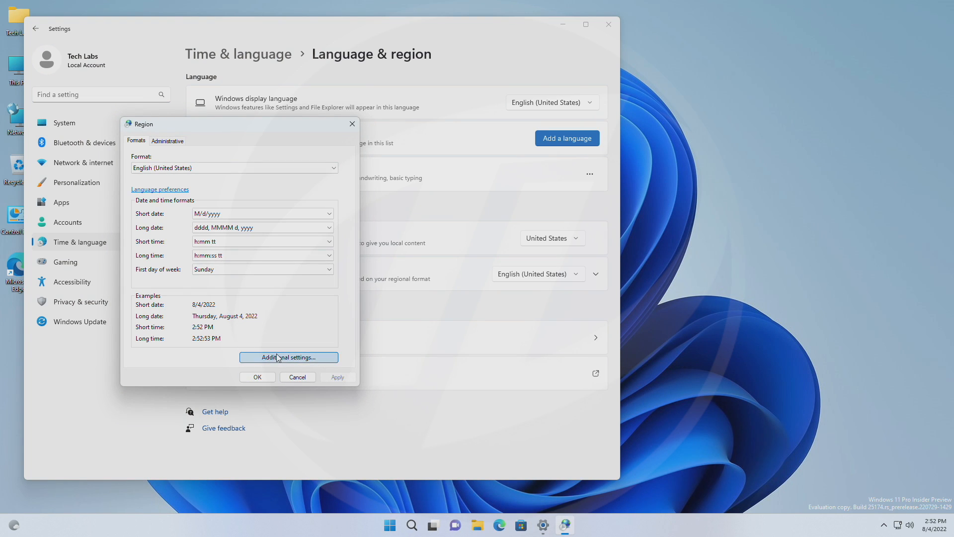
Step: In Additional settings, set Short time to 's' and apply it, then move to date formats
click(288, 357)
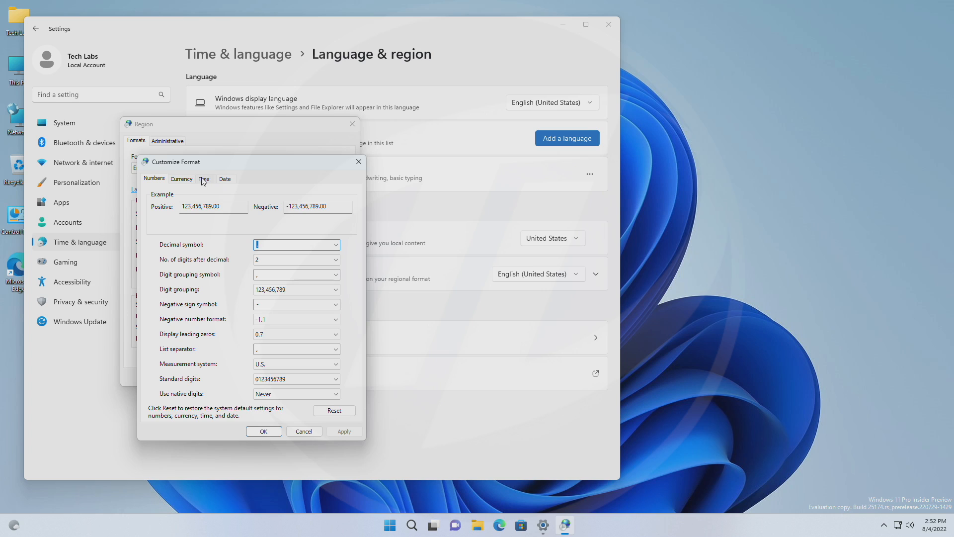
click(204, 178)
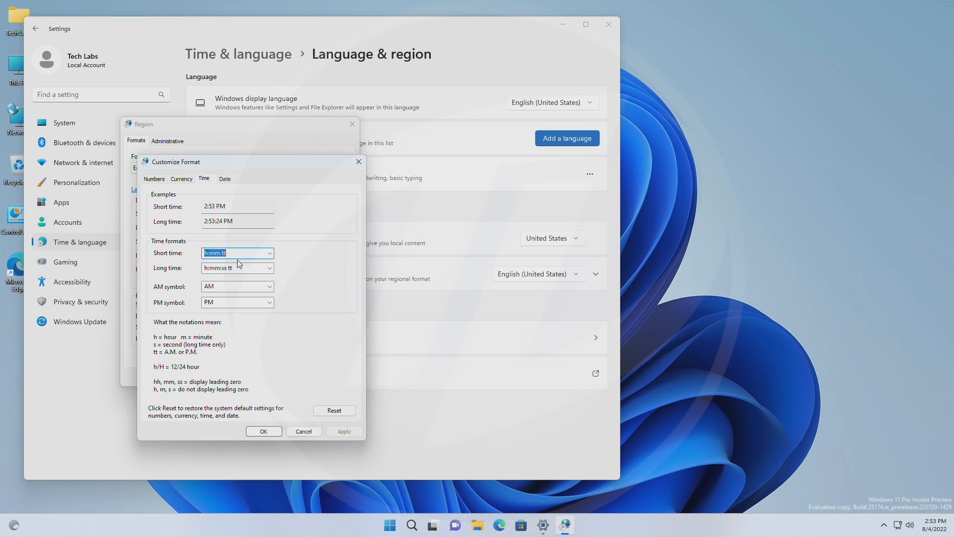
mouse_move(190, 360)
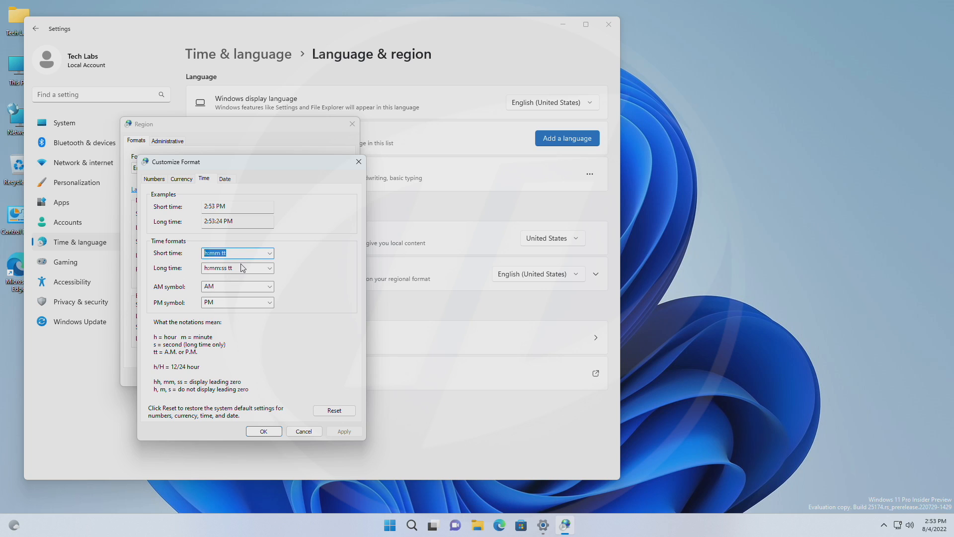
text(s)
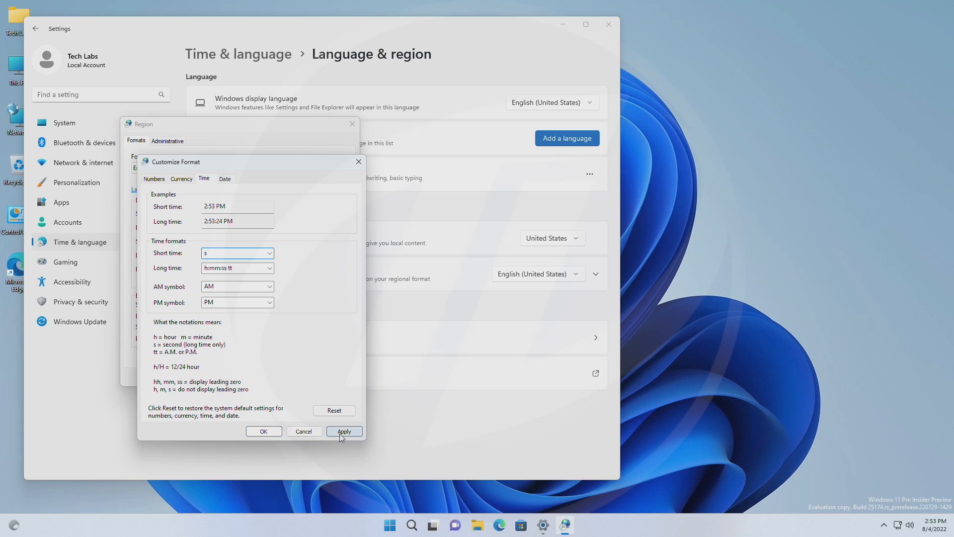
click(343, 430)
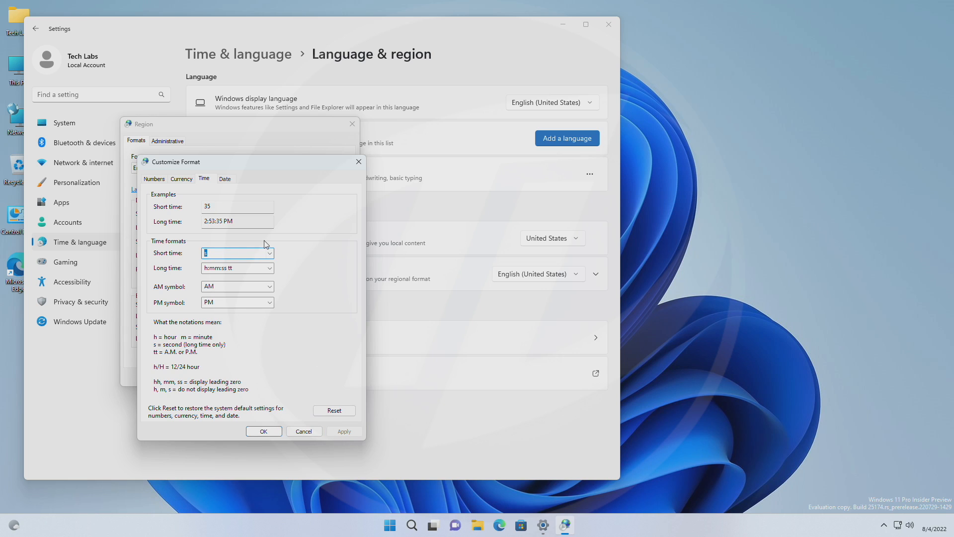
click(224, 178)
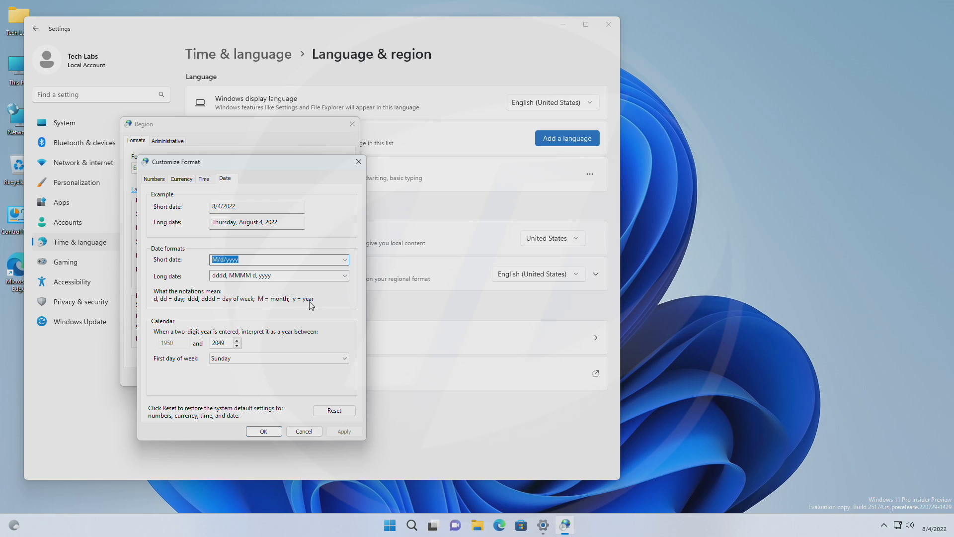
Step: Set Short date to 'ddd', confirm with OK, and close Settings so the clock shows only 'Thu'
text(ddd)
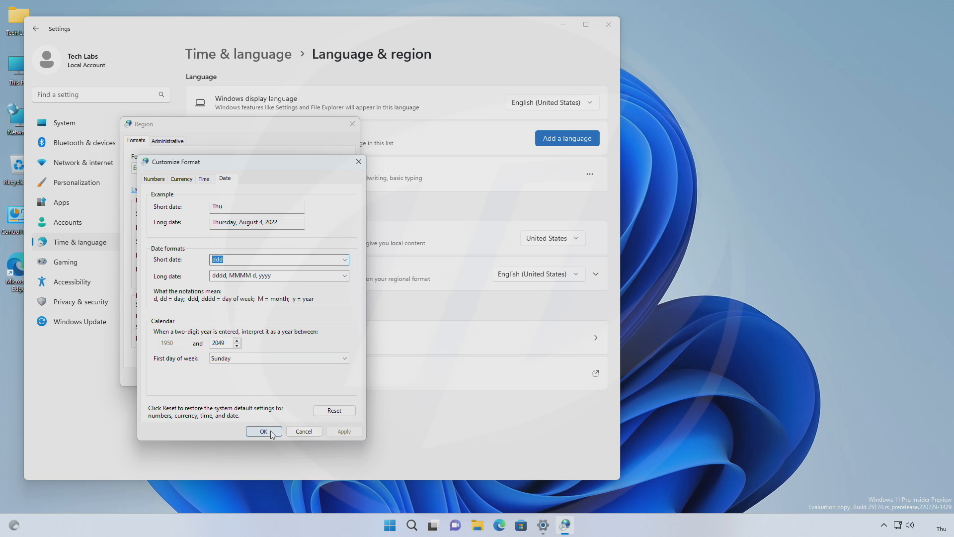
click(262, 430)
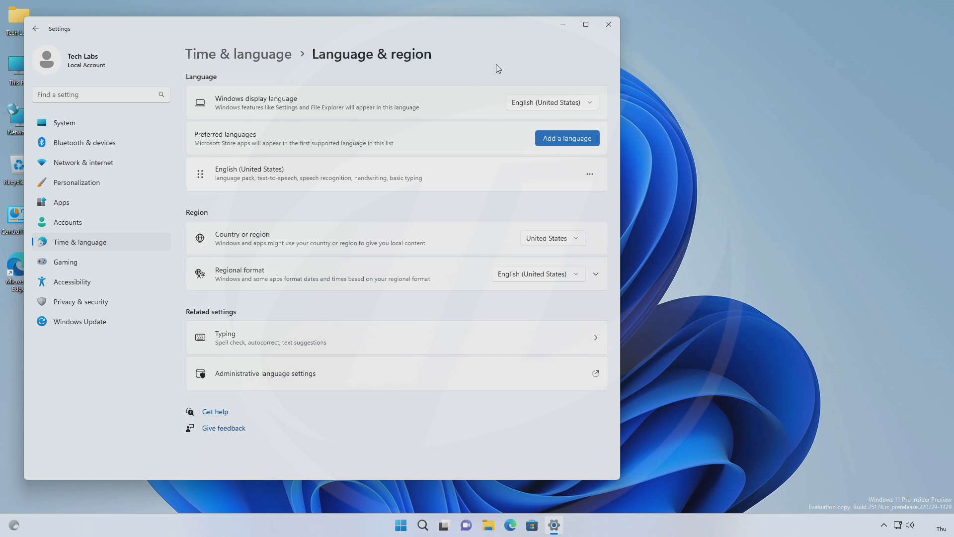
click(606, 24)
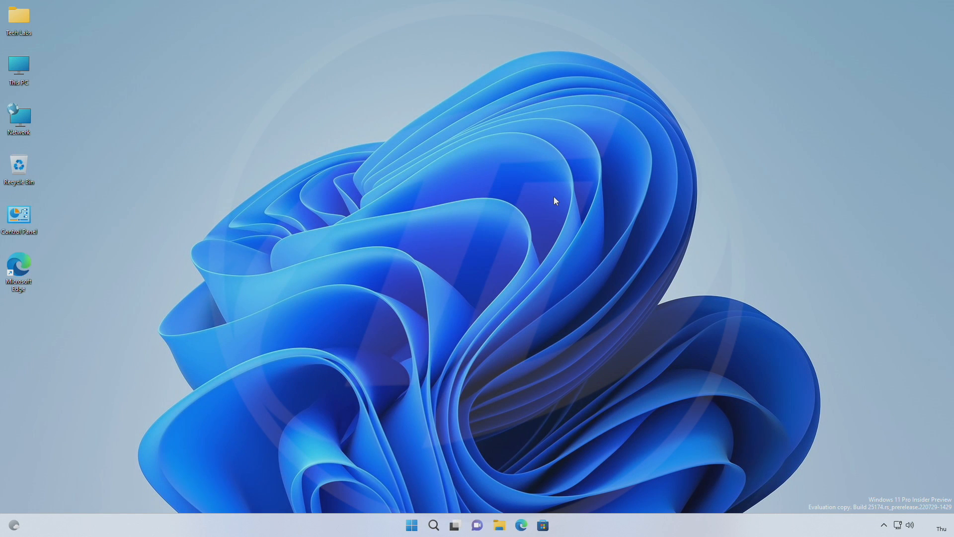